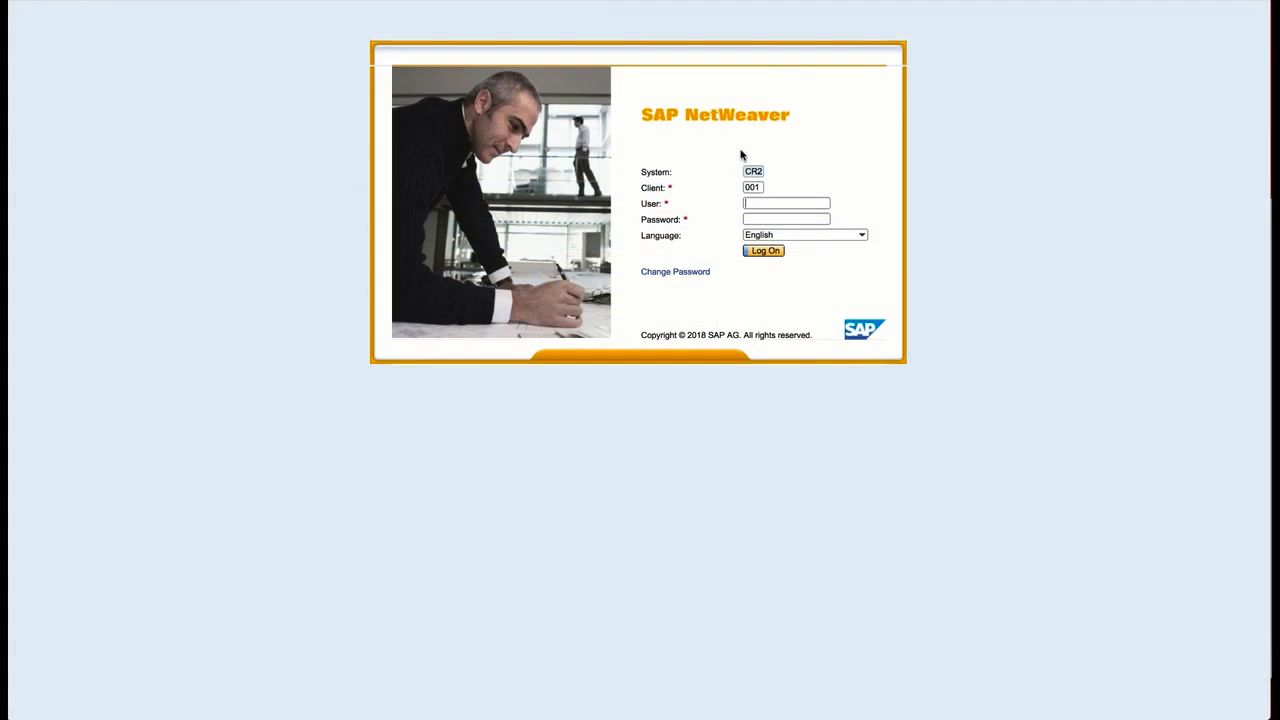
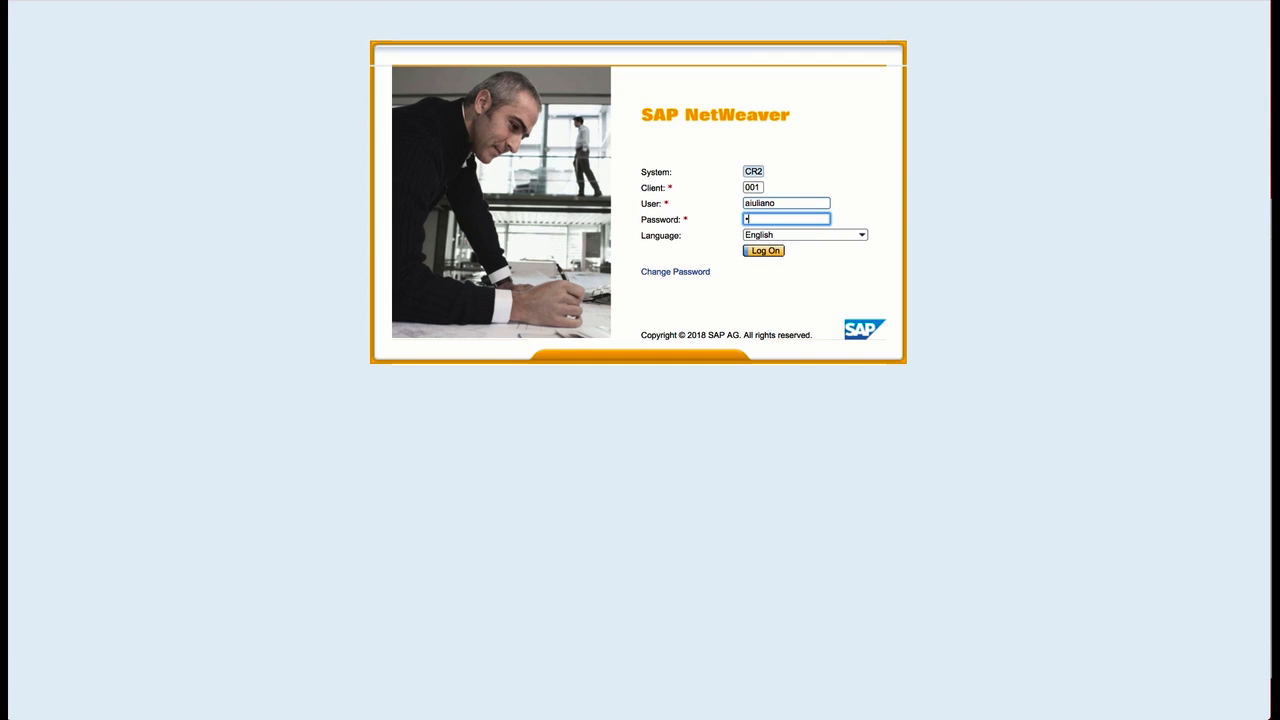
# Log on to SAP NetWeaver system CR2, client 001, as user 'aiu'
pyautogui.click(763, 250)
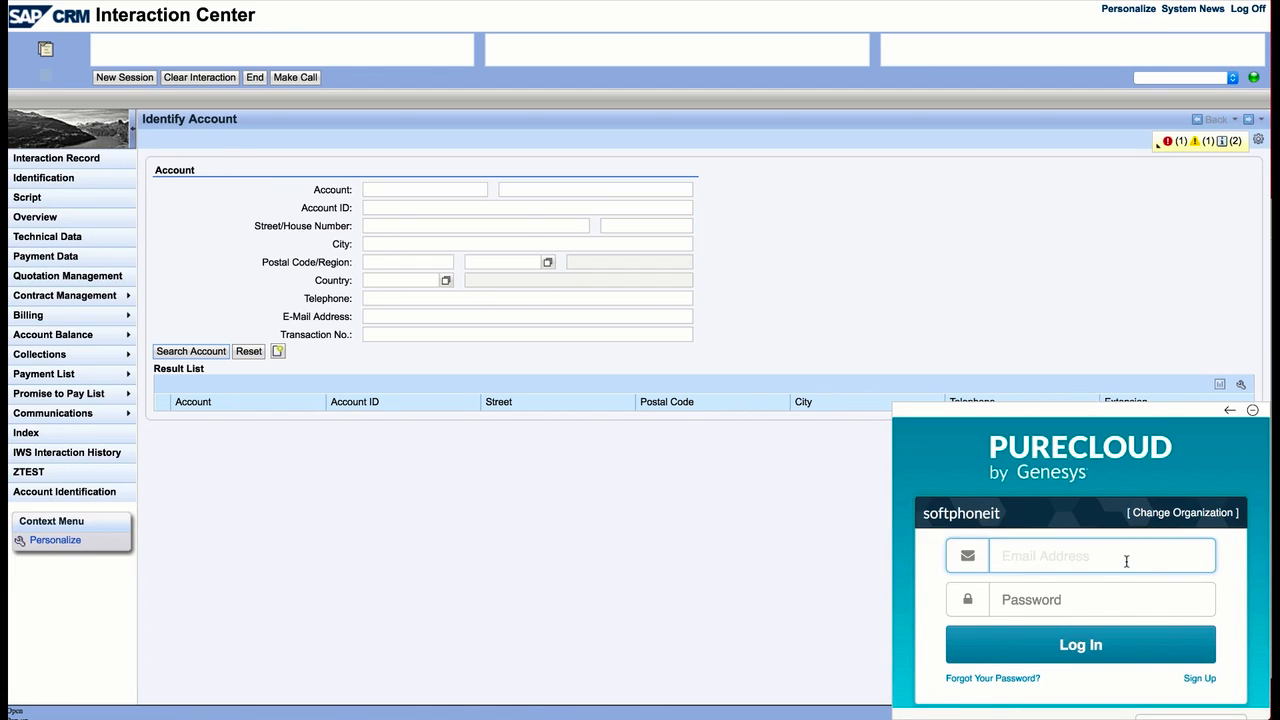
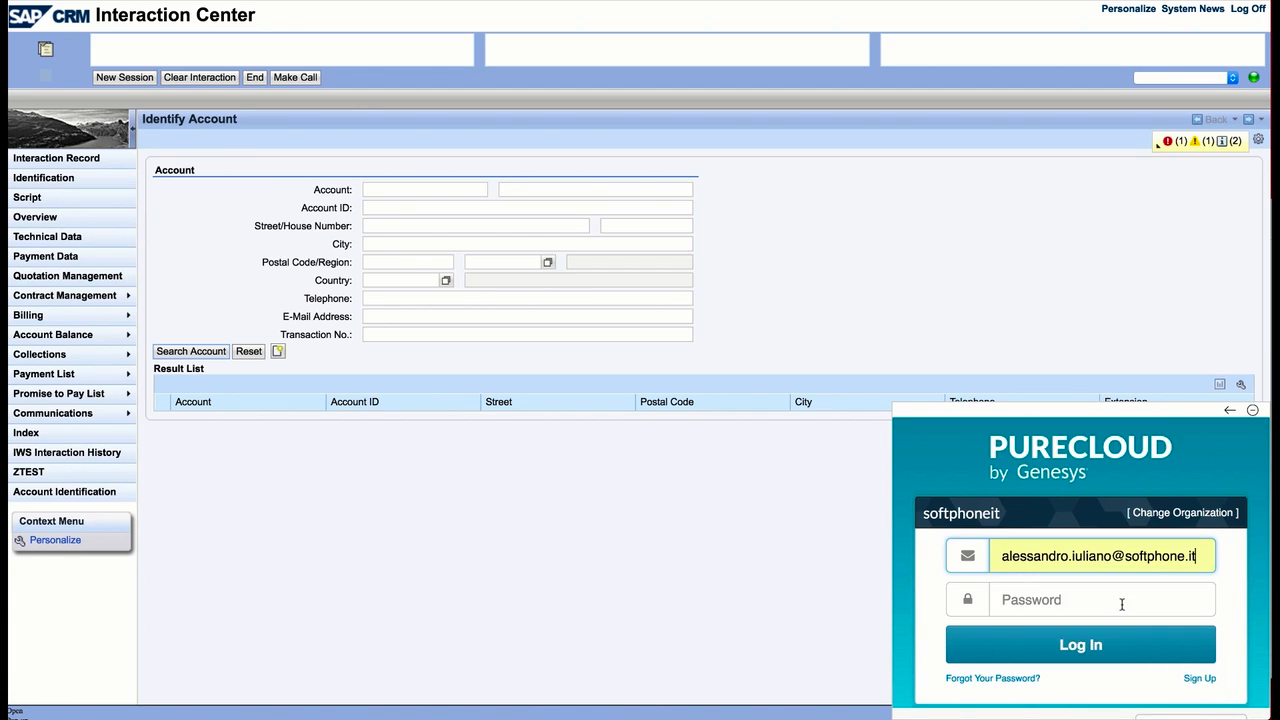
pyautogui.write('•••••')
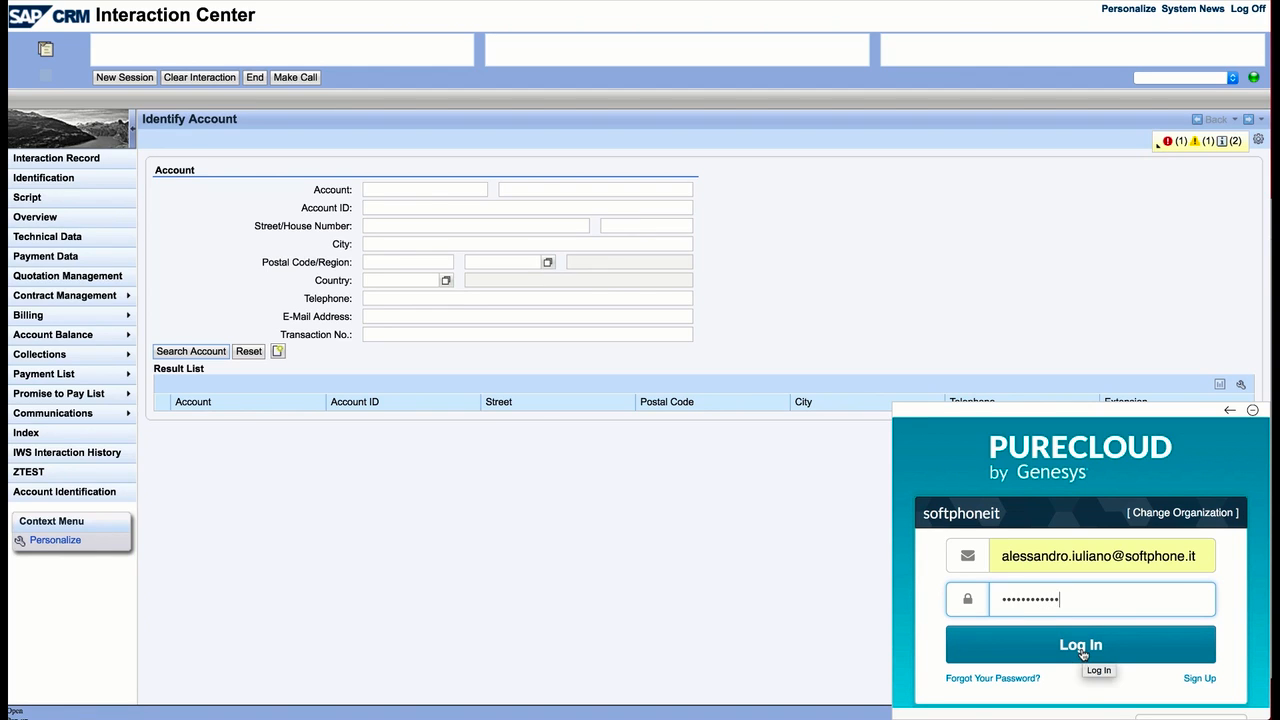
pyautogui.click(1080, 644)
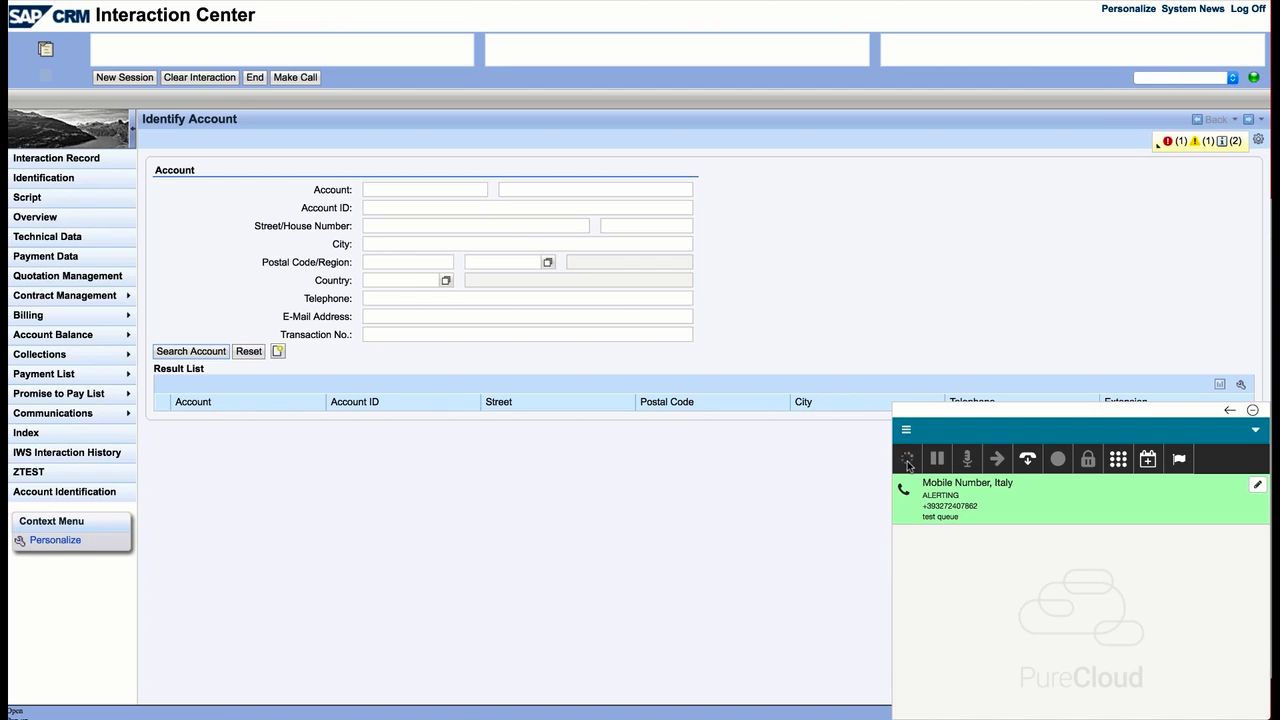
pyautogui.click(906, 458)
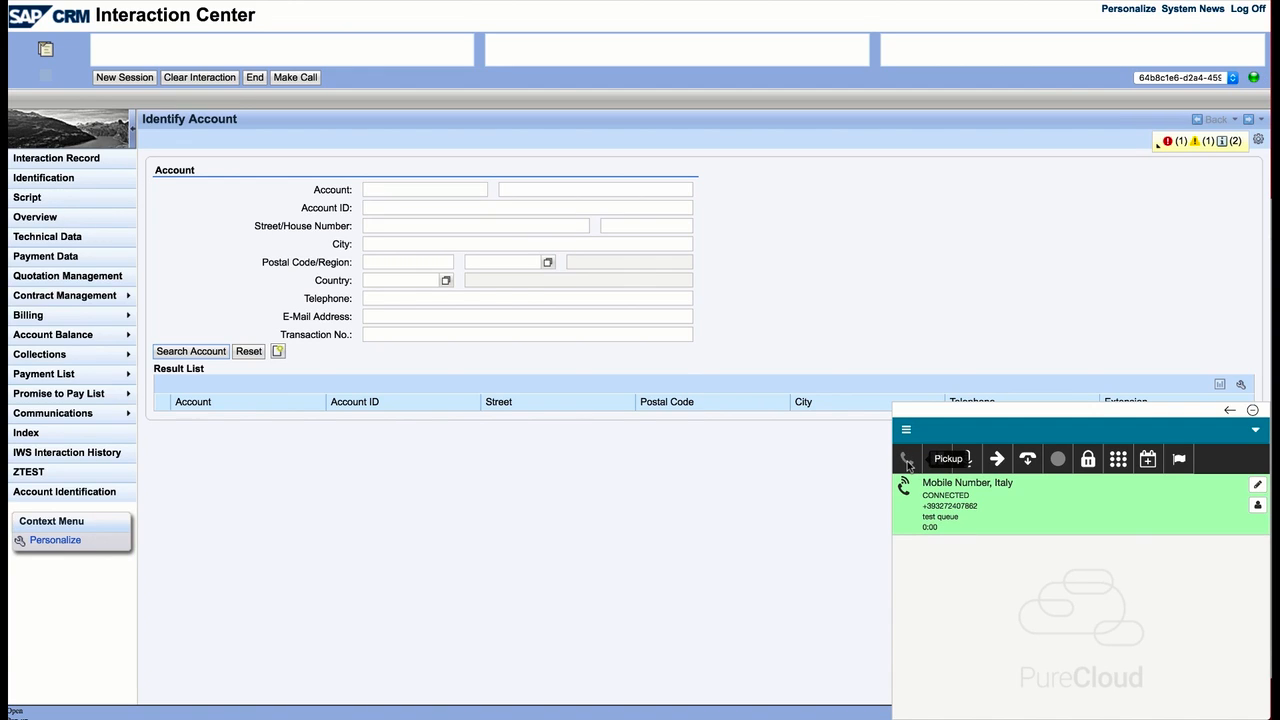
pyautogui.click(906, 458)
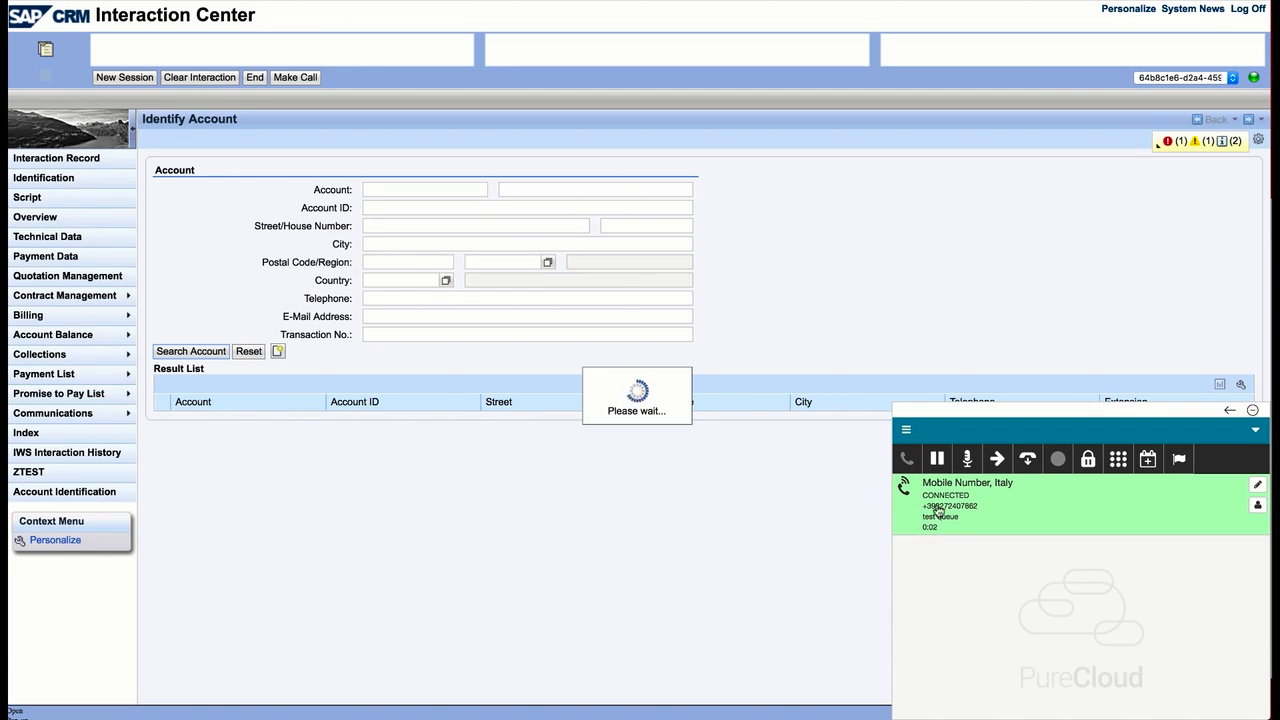
pyautogui.click(191, 351)
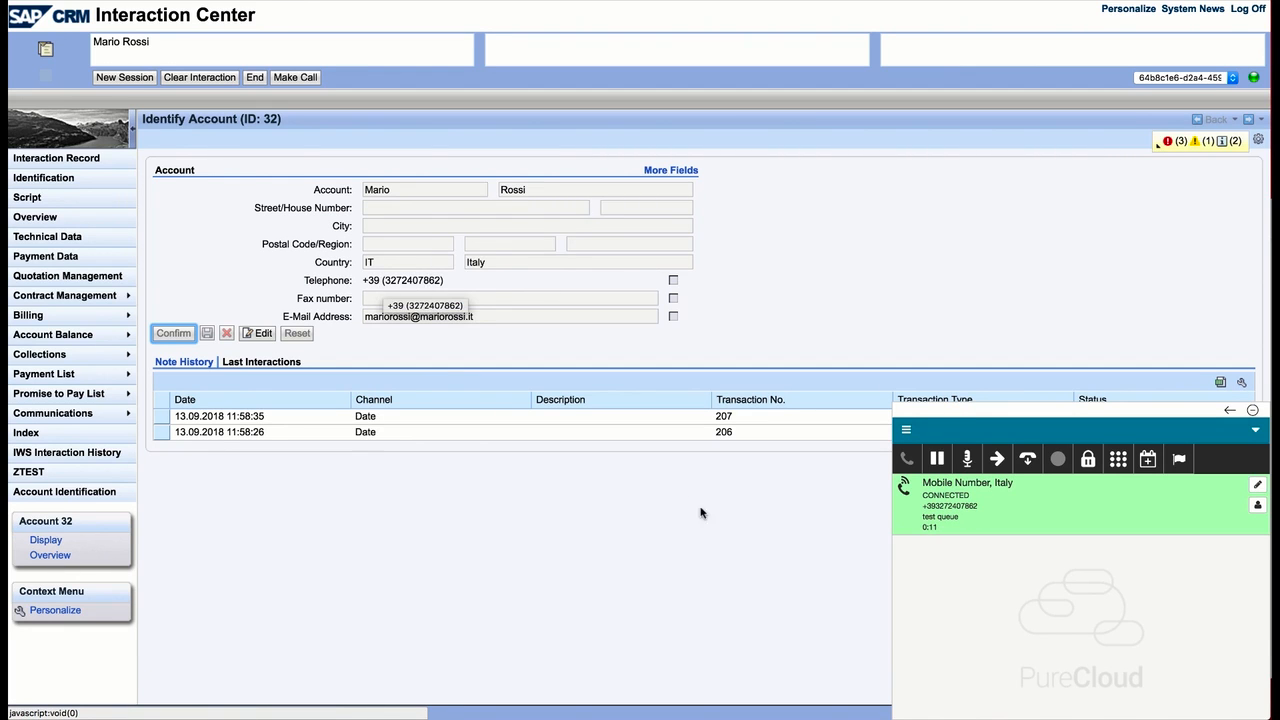
pyautogui.moveTo(1028, 458)
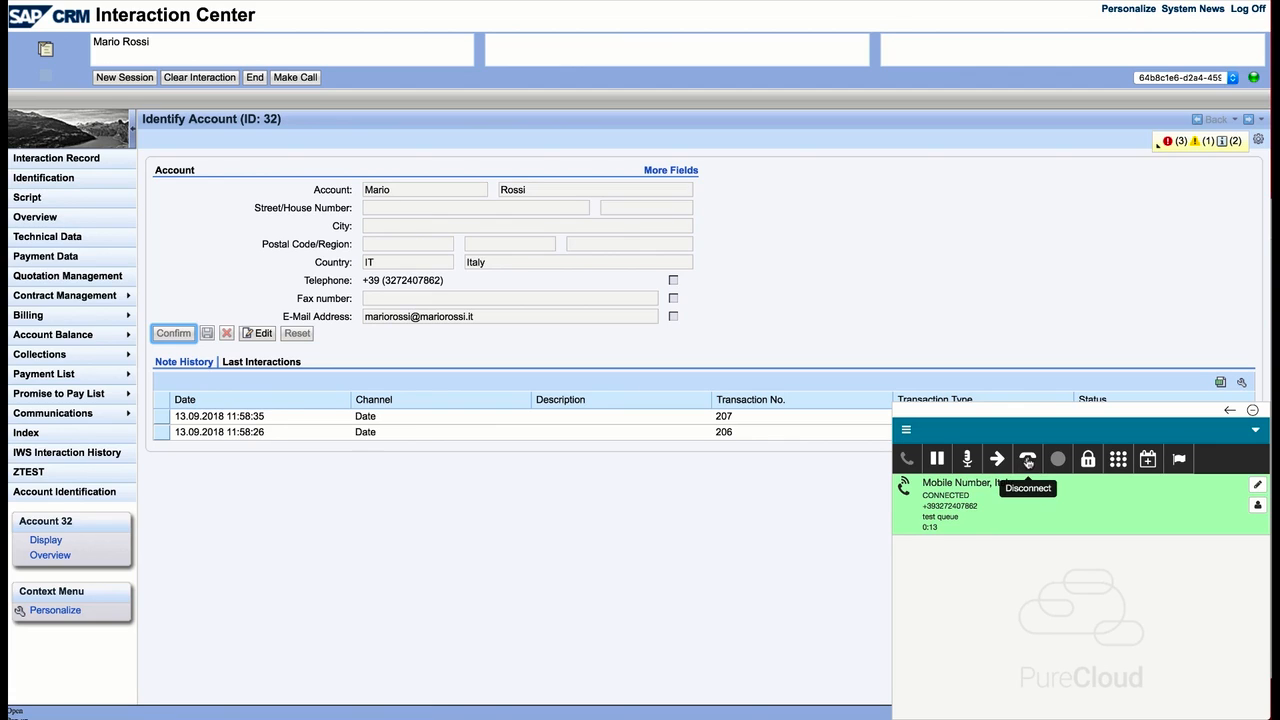
# Disconnect the call, complete the Call Work wrap-up, and end the interaction
pyautogui.click(1027, 458)
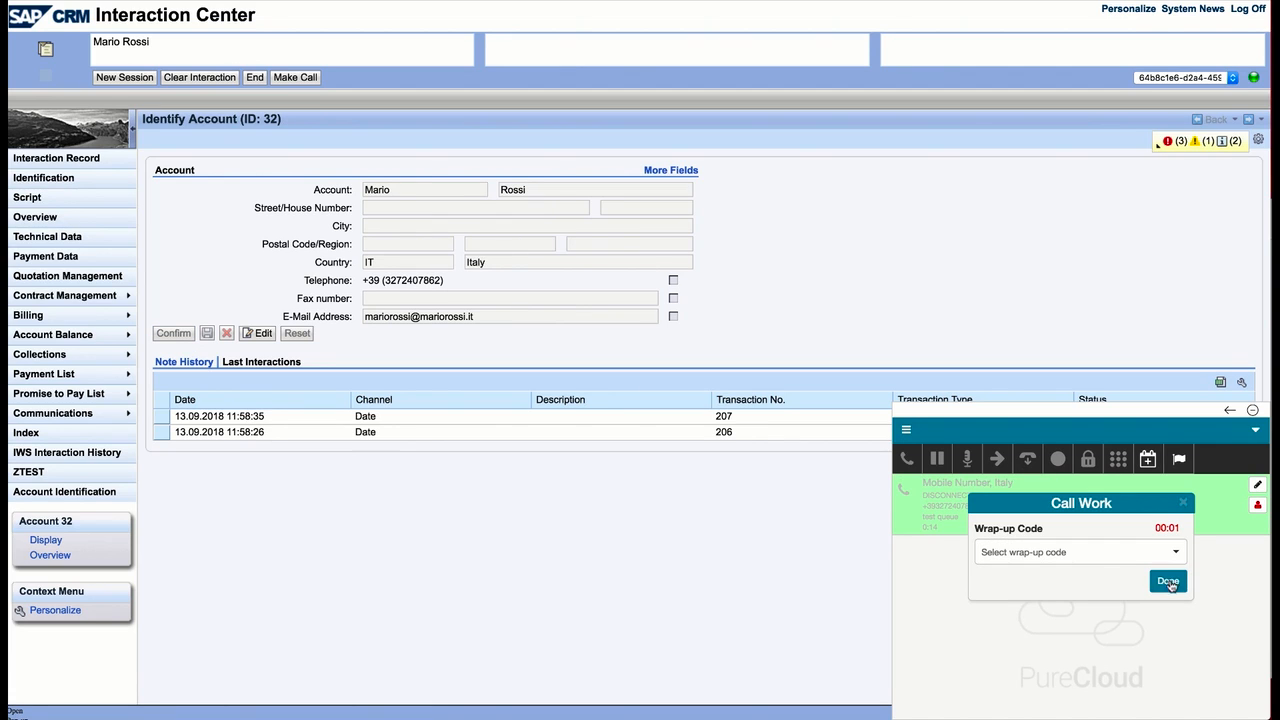
pyautogui.click(1168, 582)
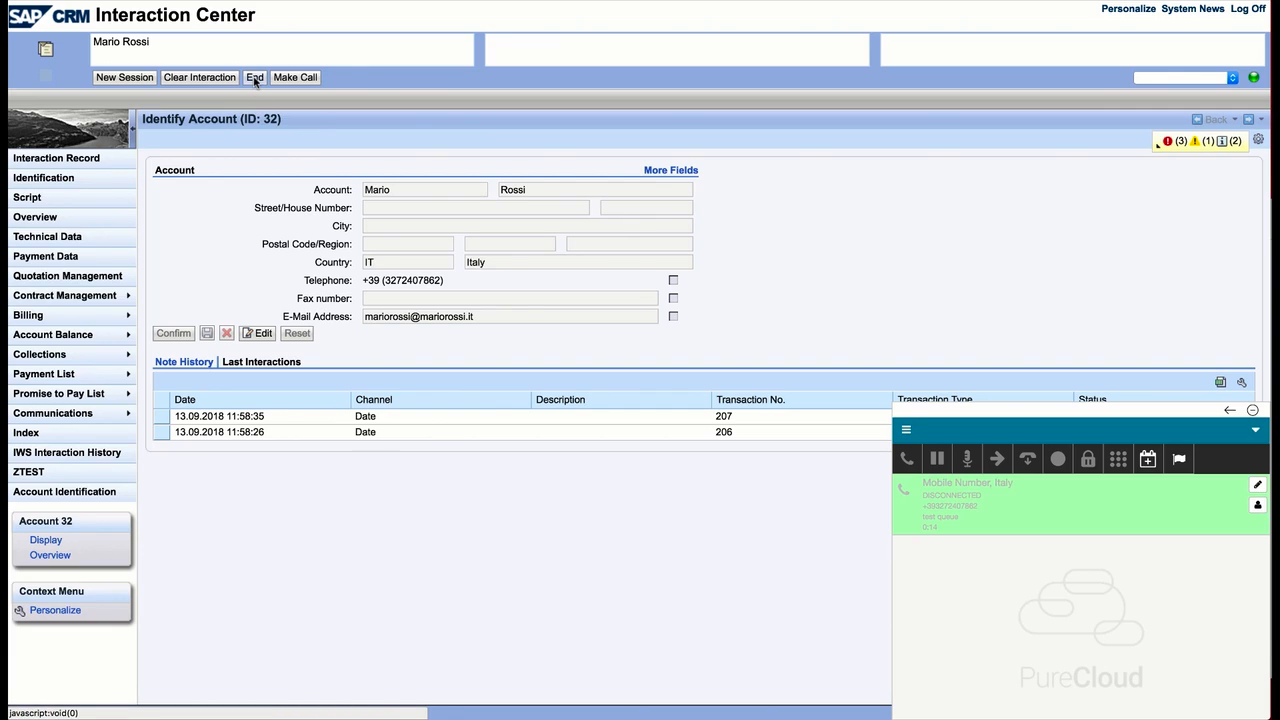
pyautogui.click(254, 77)
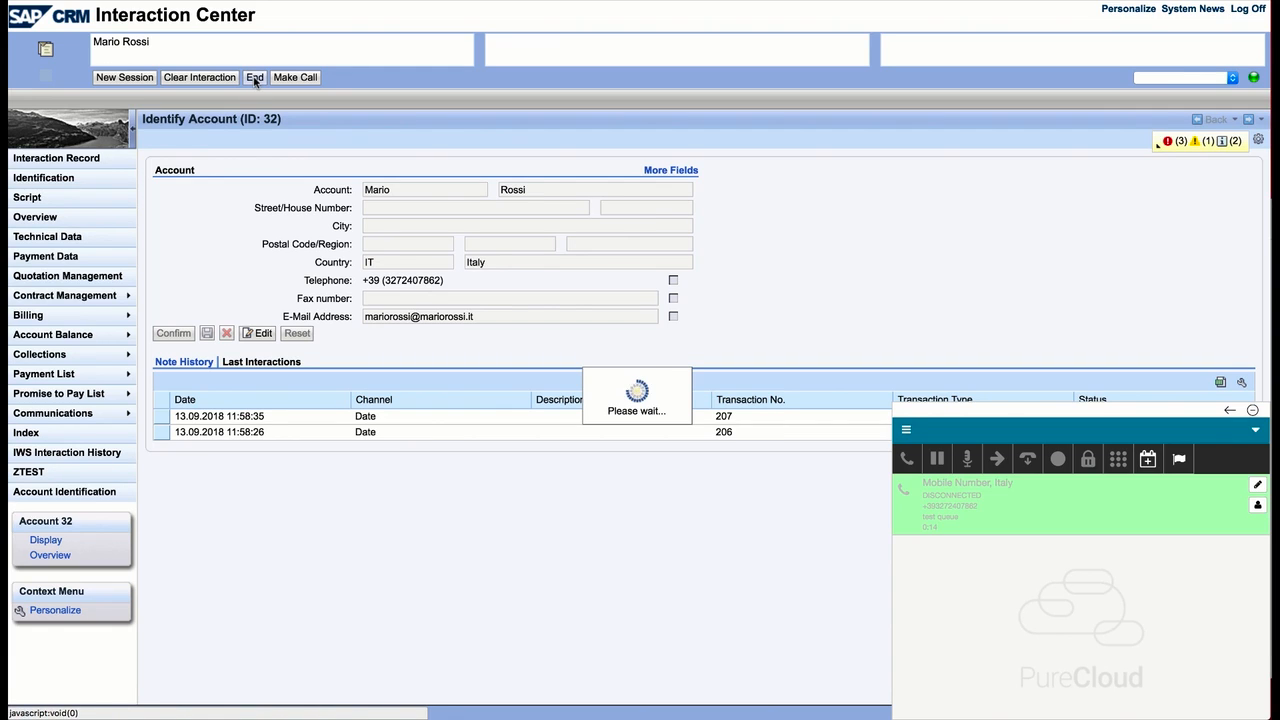
pyautogui.click(254, 77)
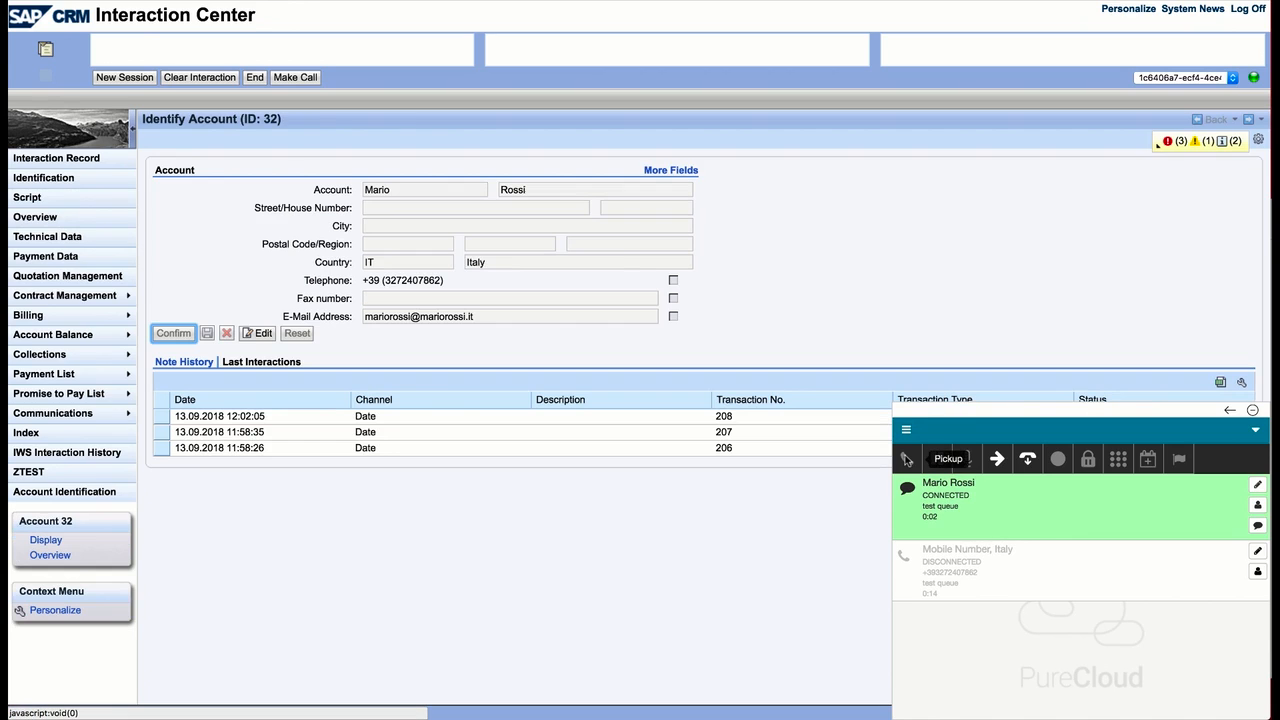
# Accept Mario Rossi's incoming chat and open its empty chat room
pyautogui.click(947, 458)
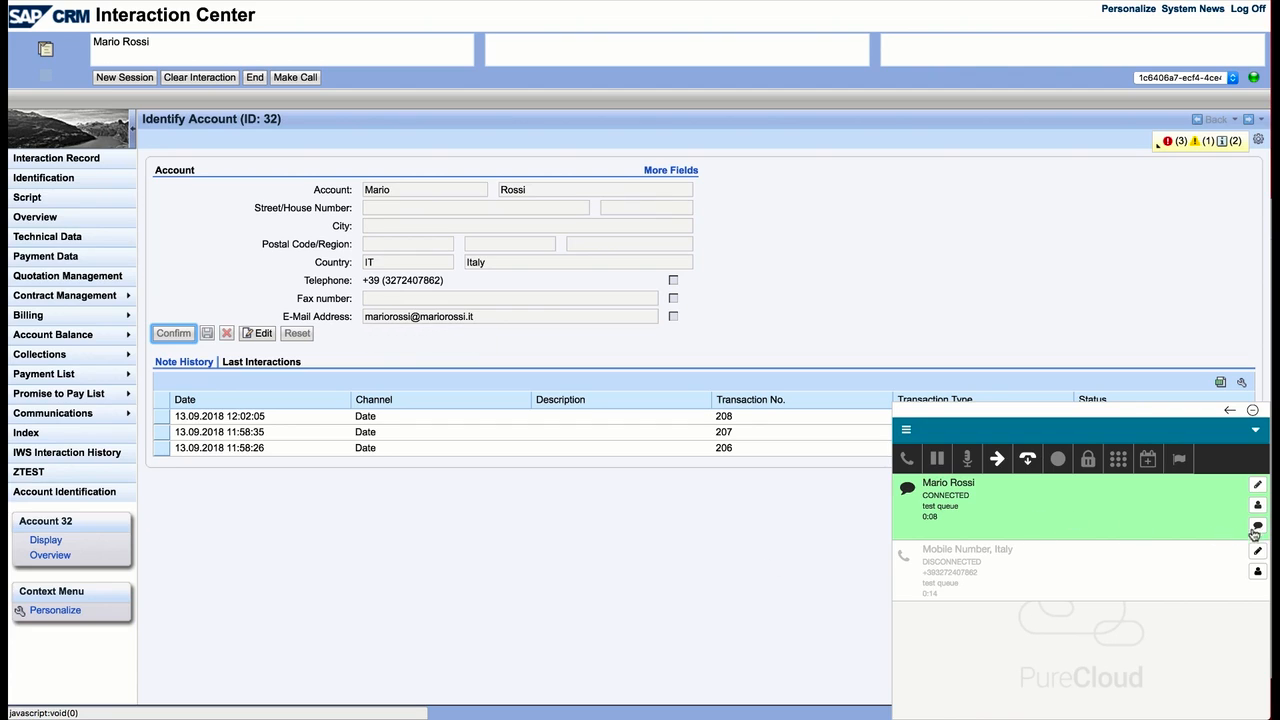
pyautogui.click(1258, 526)
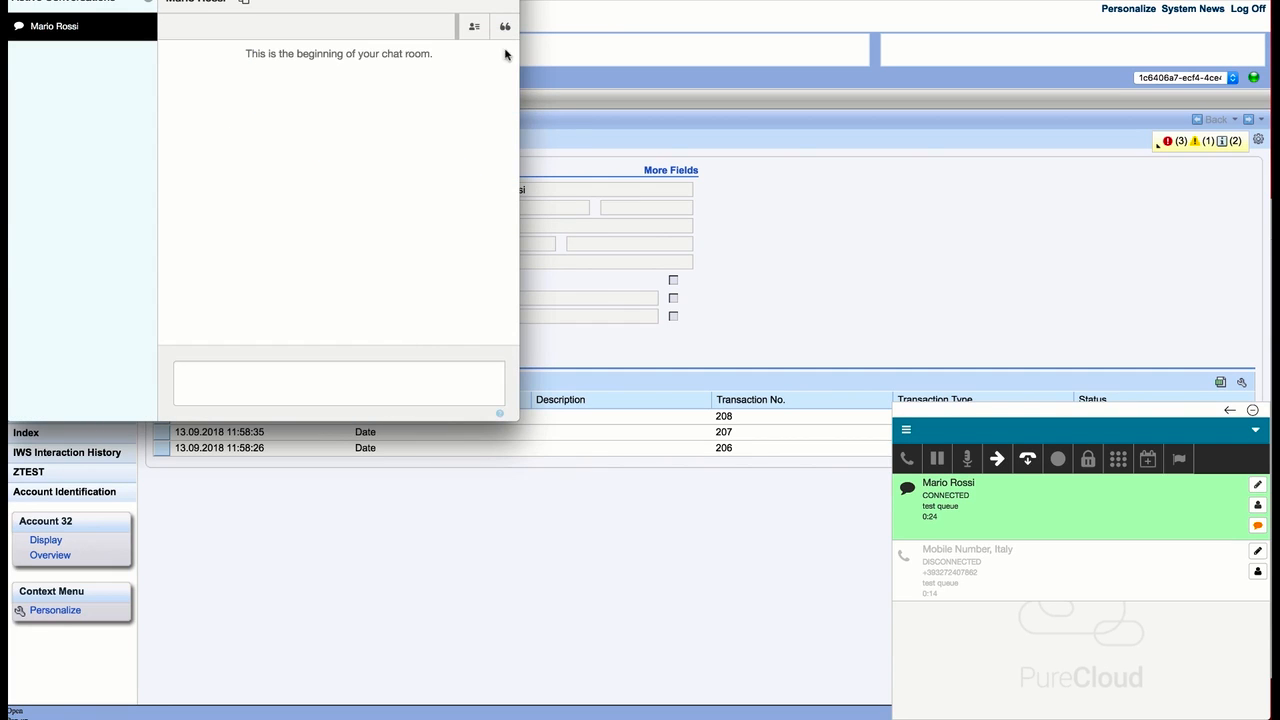
# Send hello to Mario Rossi, then disconnect, complete wrap-up, and end the chat interaction
pyautogui.write('hell')
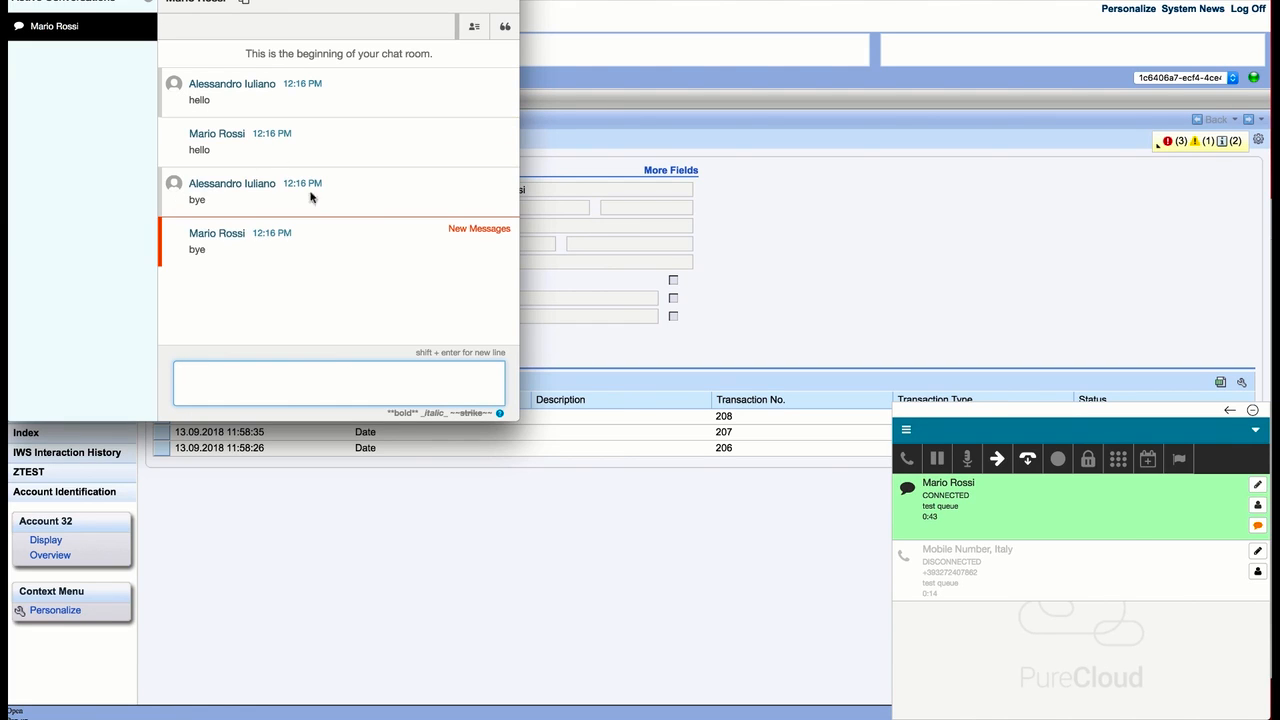
pyautogui.click(1027, 458)
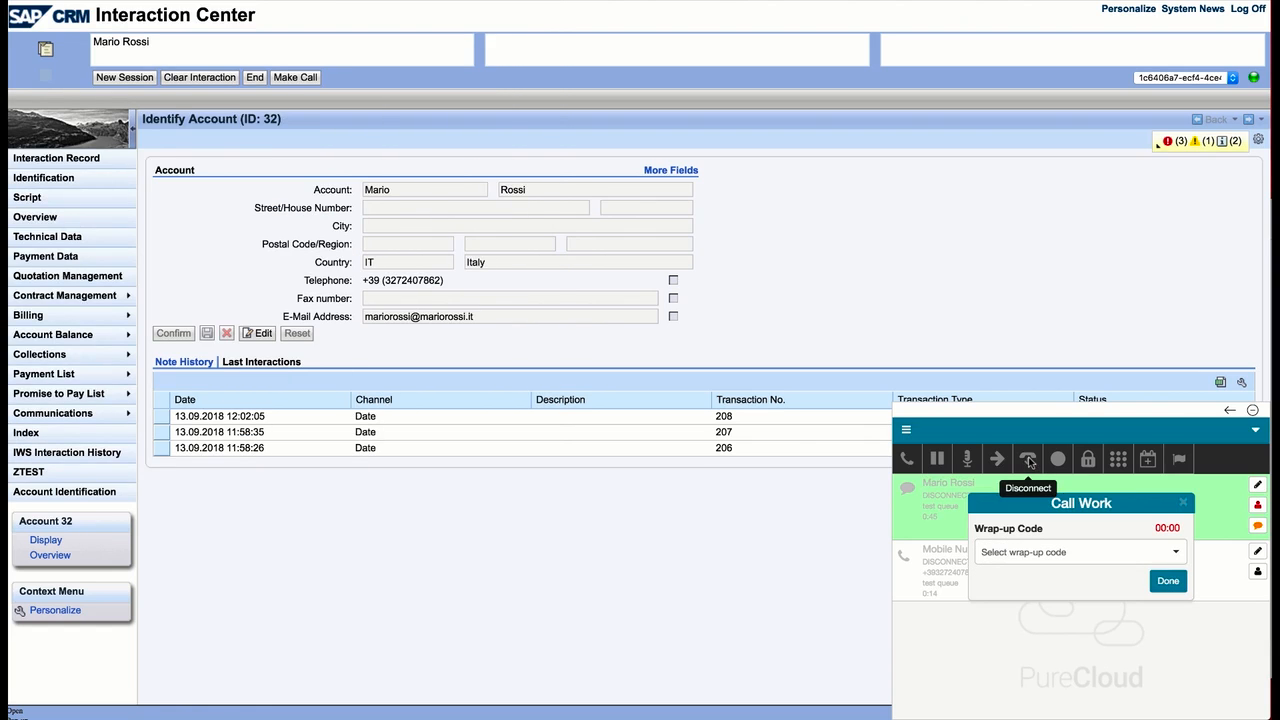
pyautogui.click(1167, 581)
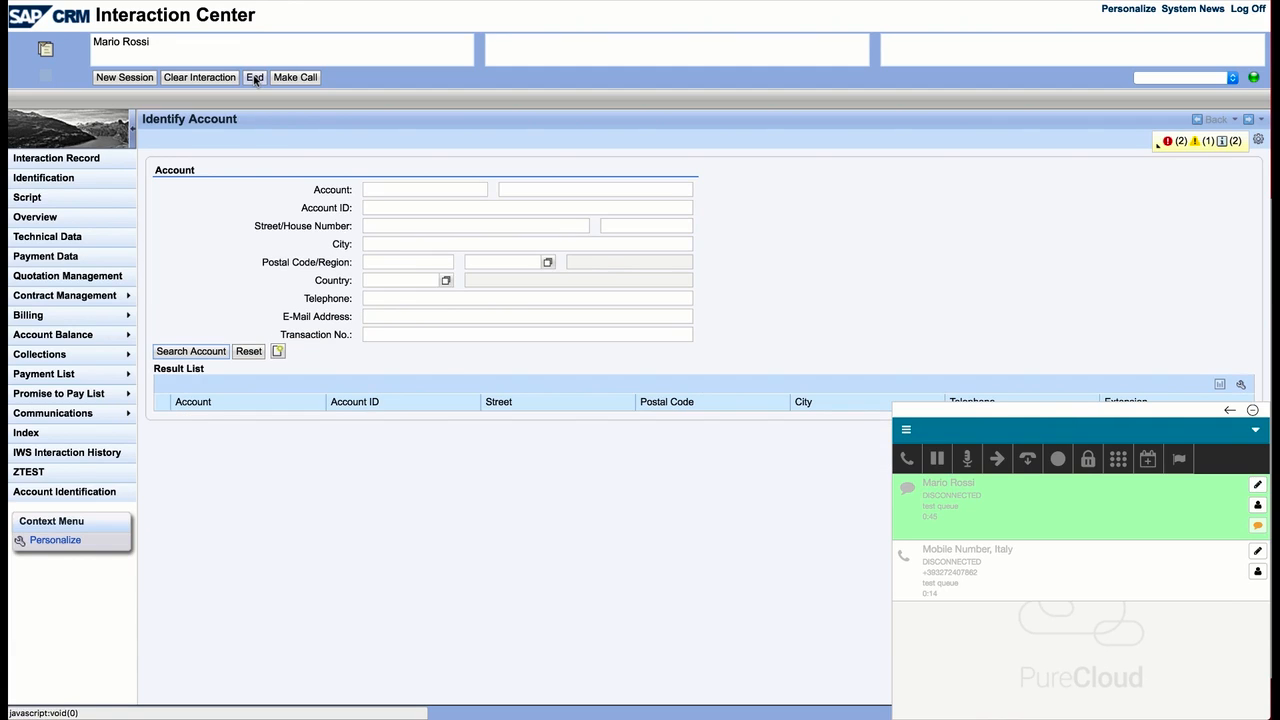
pyautogui.click(254, 77)
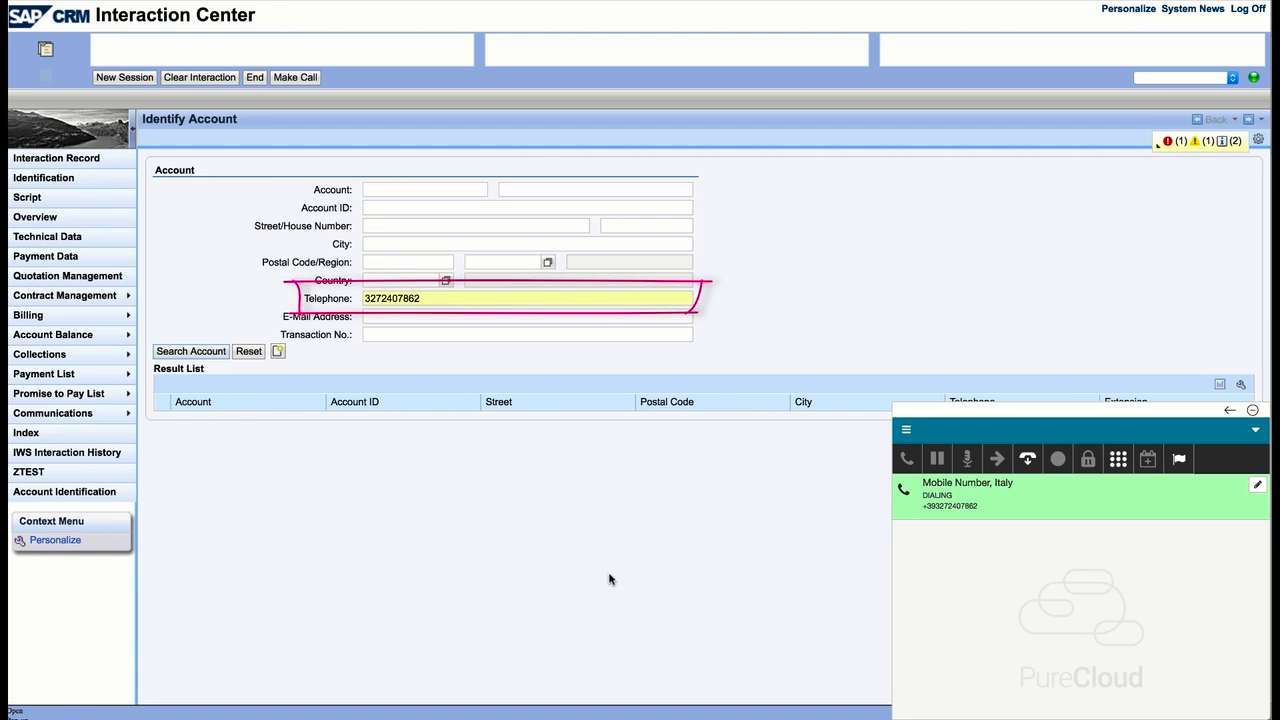
pyautogui.press('ctrl+m')
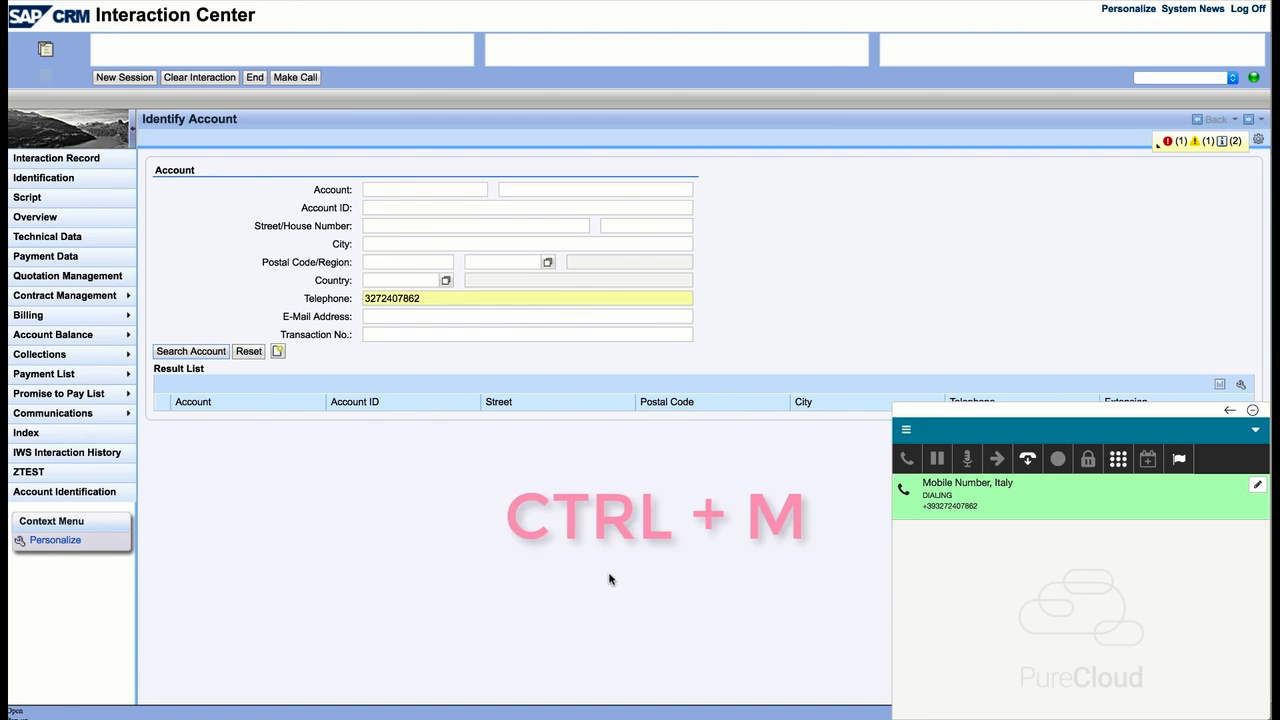
pyautogui.press('ctrl+m')
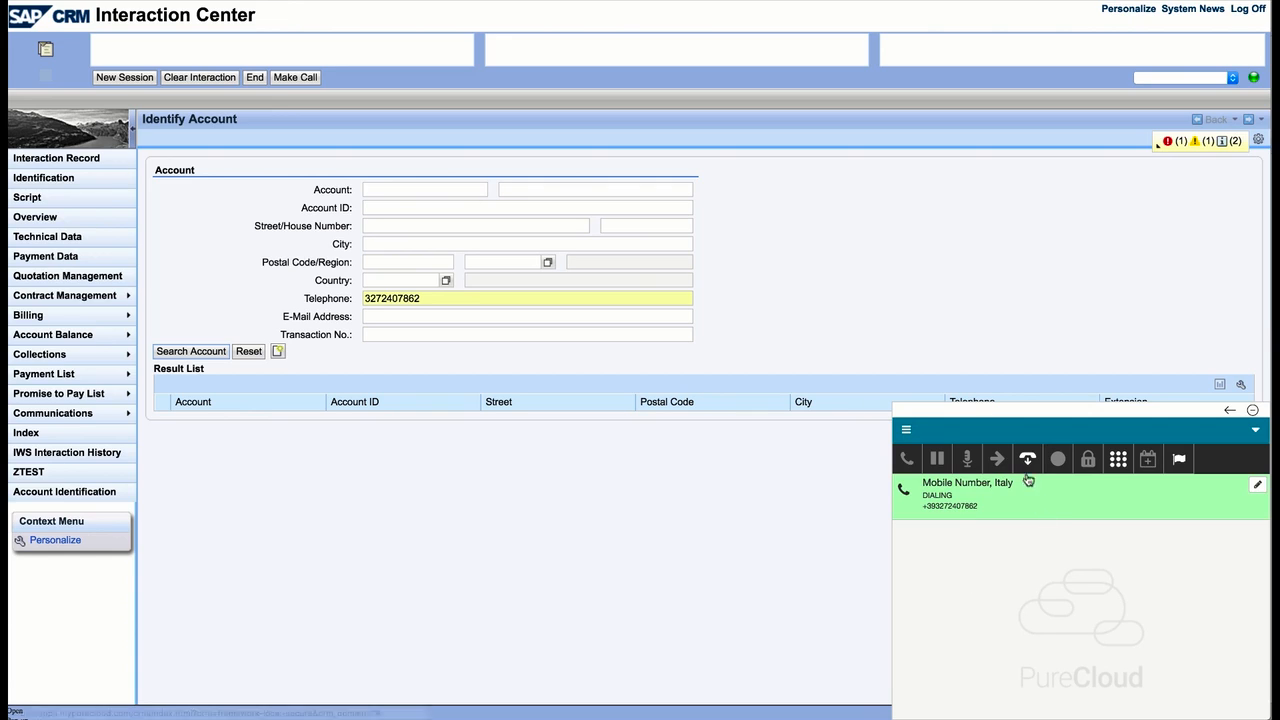
pyautogui.moveTo(1027, 458)
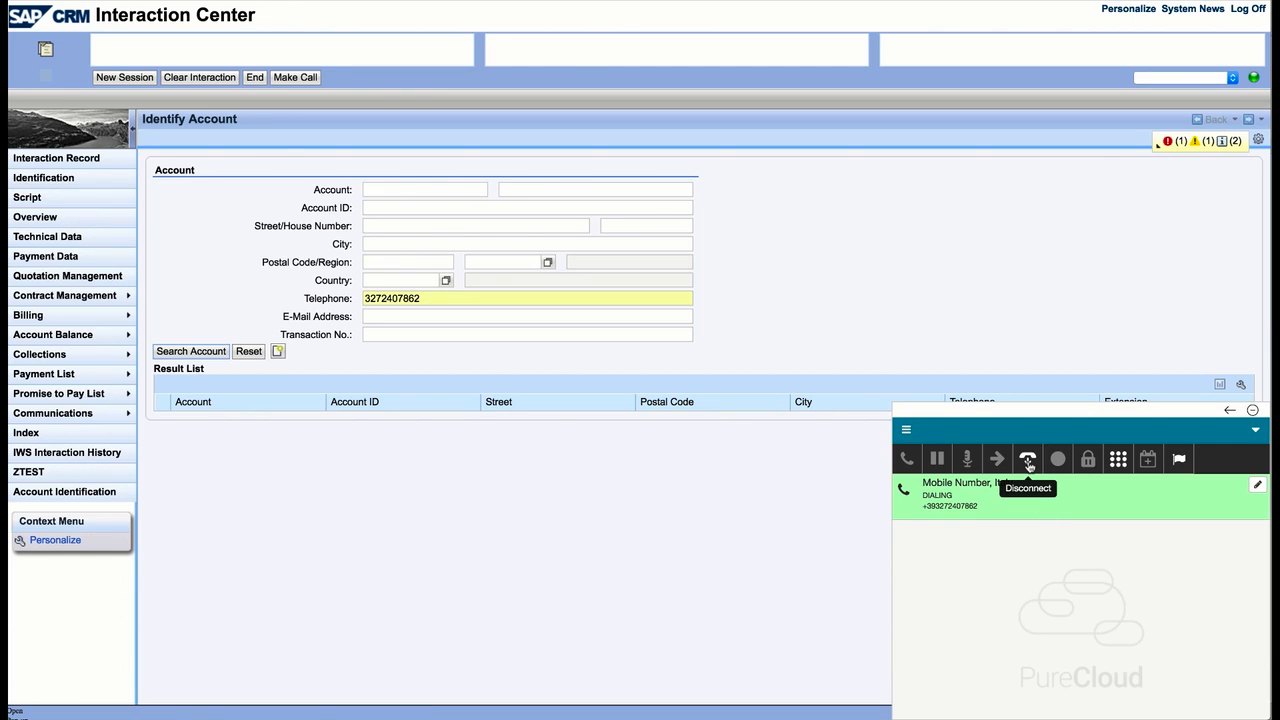
pyautogui.click(1027, 458)
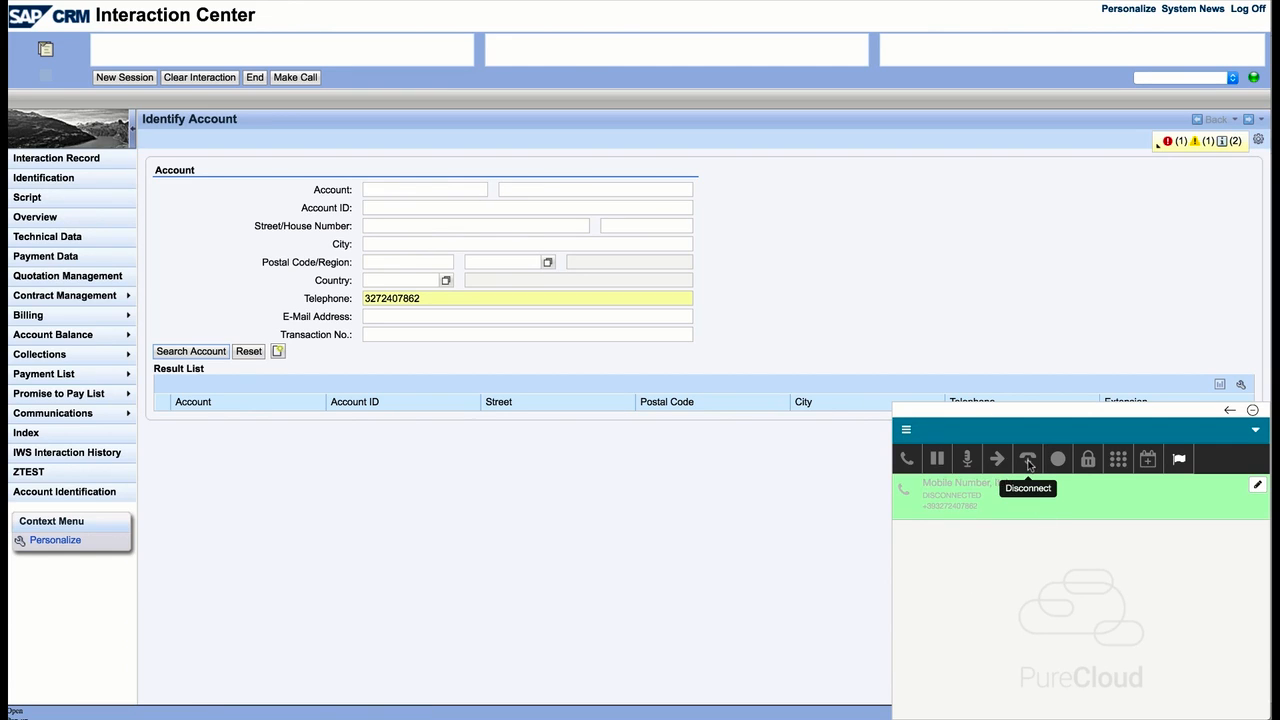
pyautogui.moveTo(1063, 627)
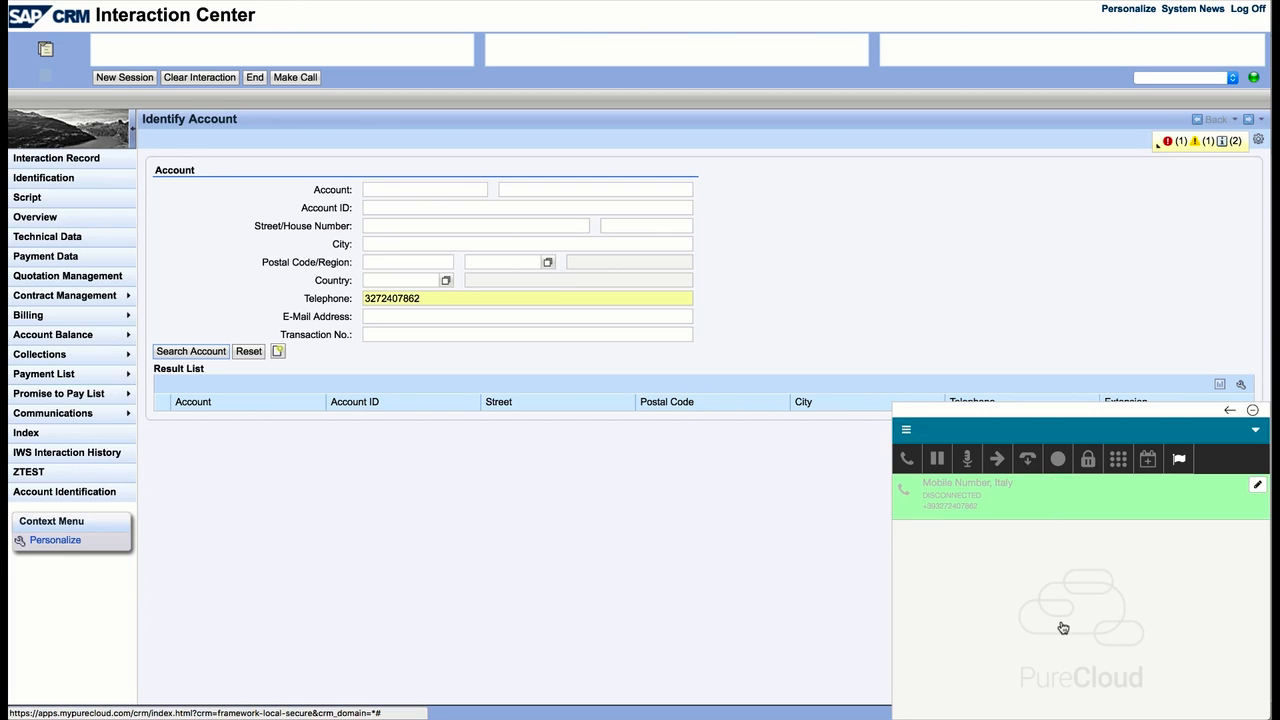